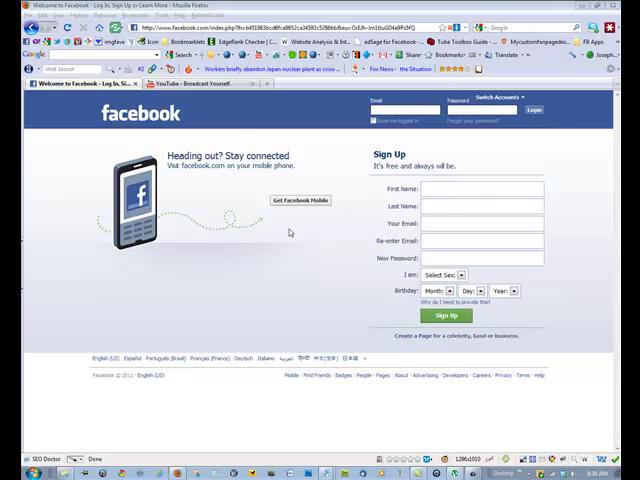
mouse_move(294, 232)
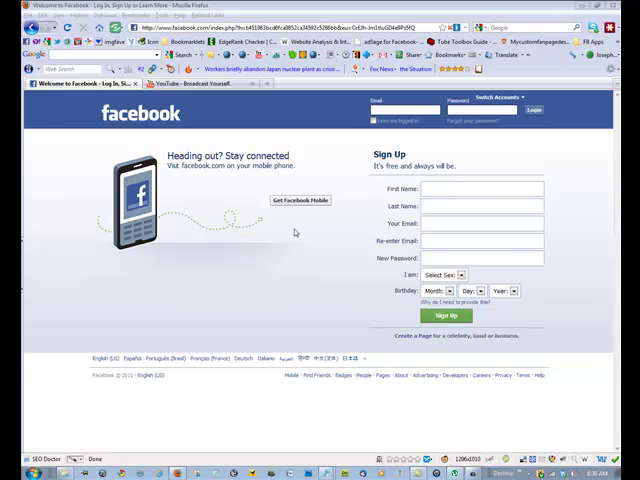
mouse_move(344, 250)
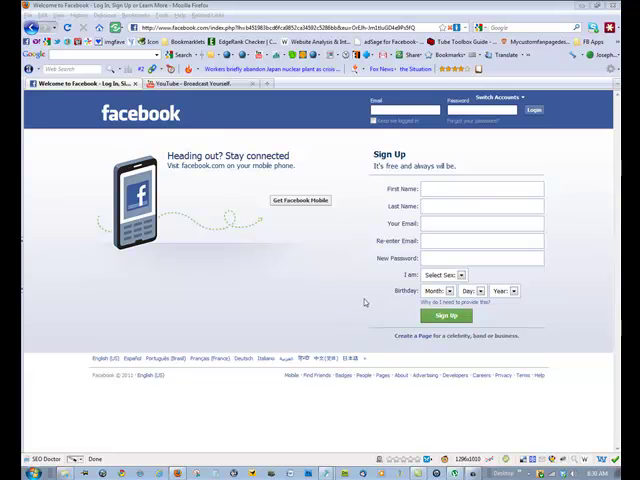
mouse_move(380, 312)
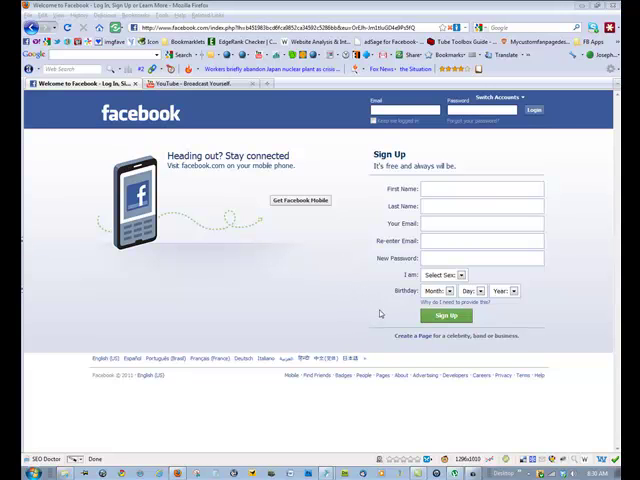
mouse_move(372, 306)
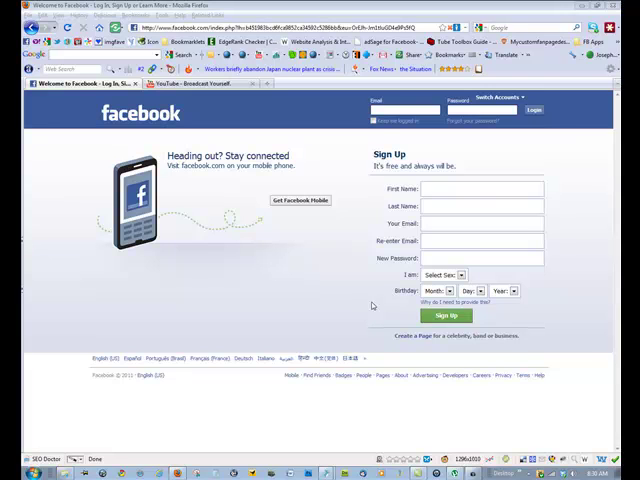
mouse_move(312, 318)
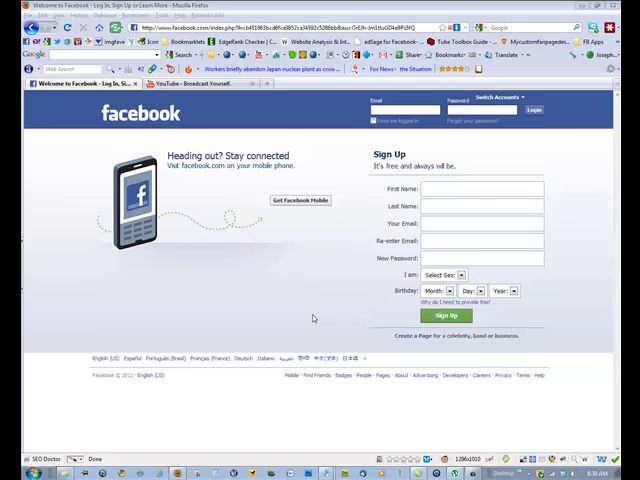
mouse_move(410, 336)
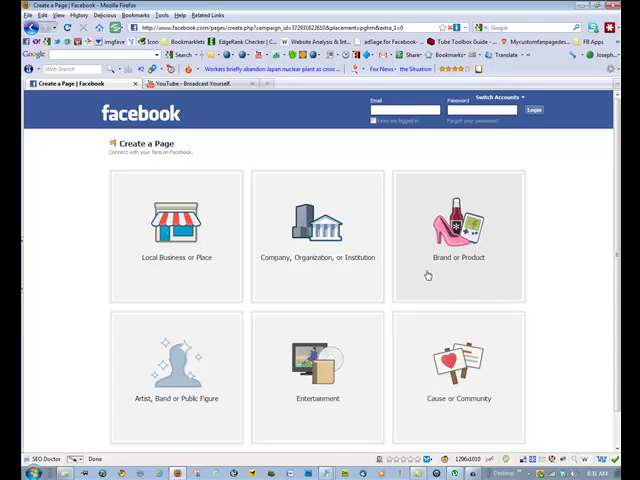
- Create a Brand or Product page named 'Social Media Ninja', agreeing to the Pages terms
left_click(460, 240)
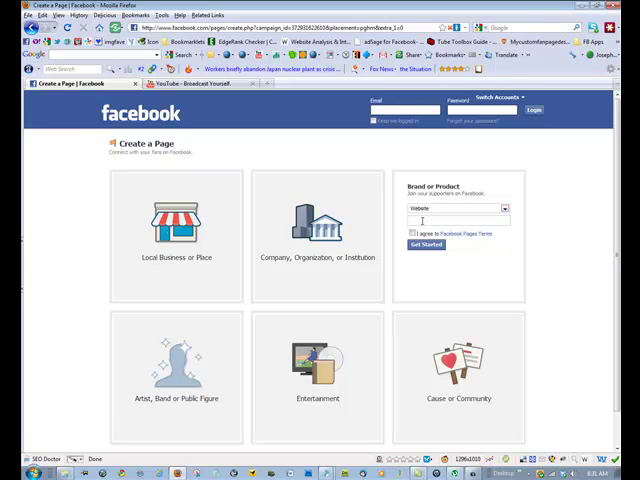
type("Social Media Ninja")
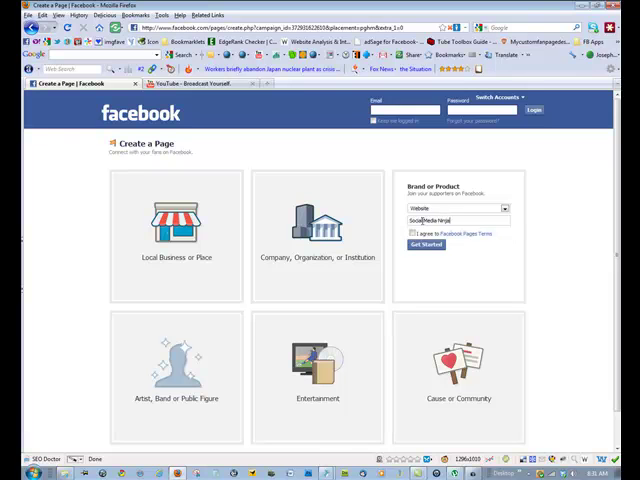
left_click(412, 232)
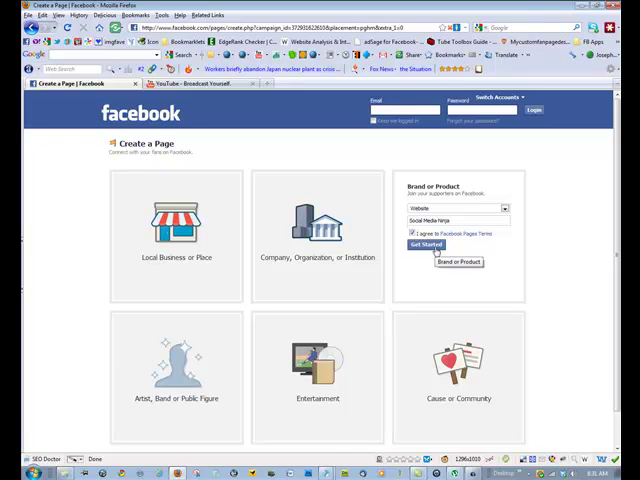
left_click(424, 244)
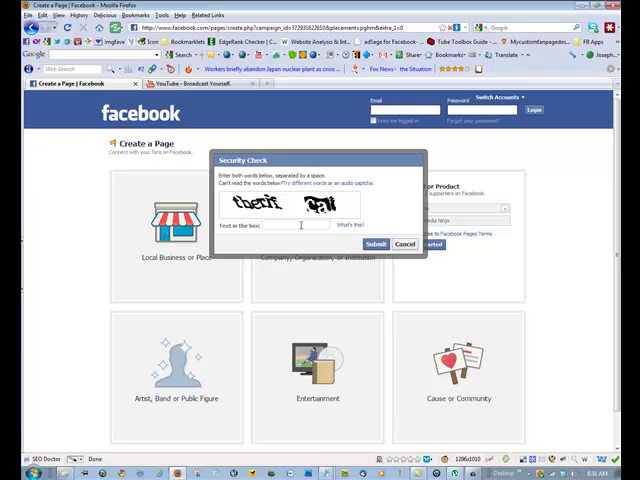
- Answer the captcha security check and submit it to continue page creation
type("the")
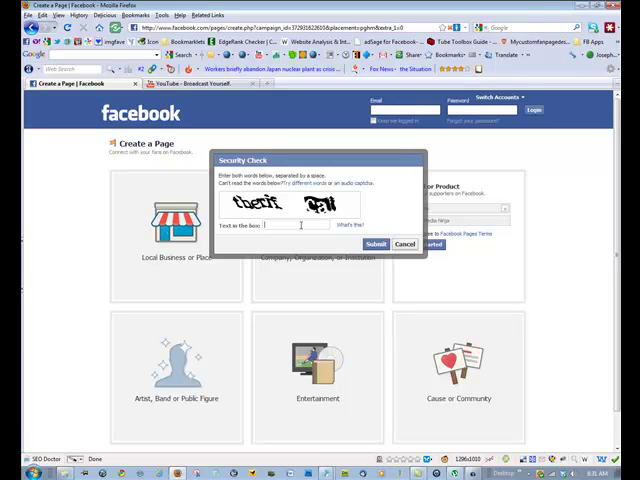
type("therfi")
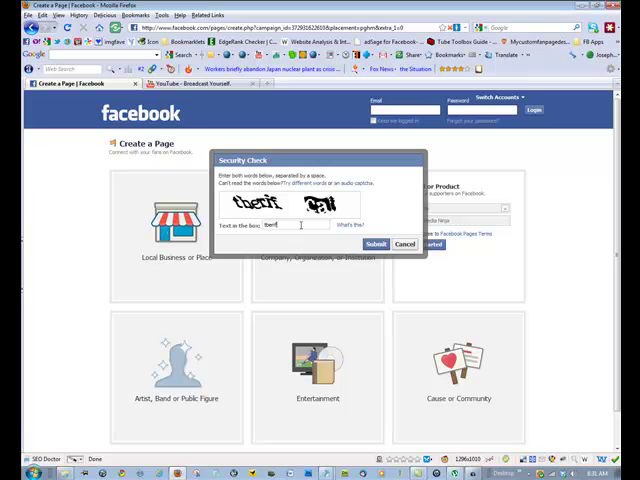
type("call")
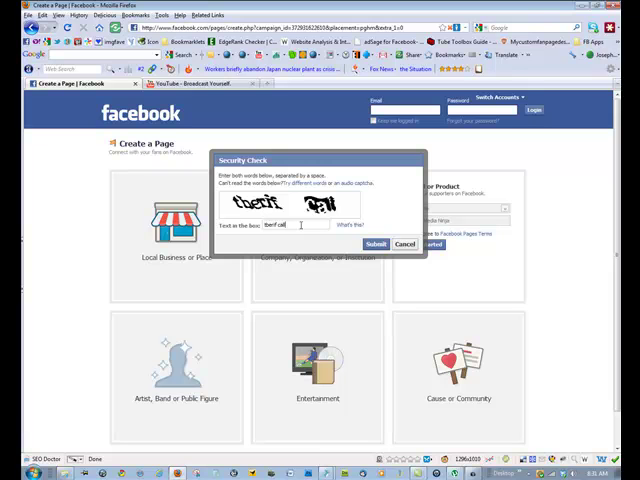
left_click(376, 244)
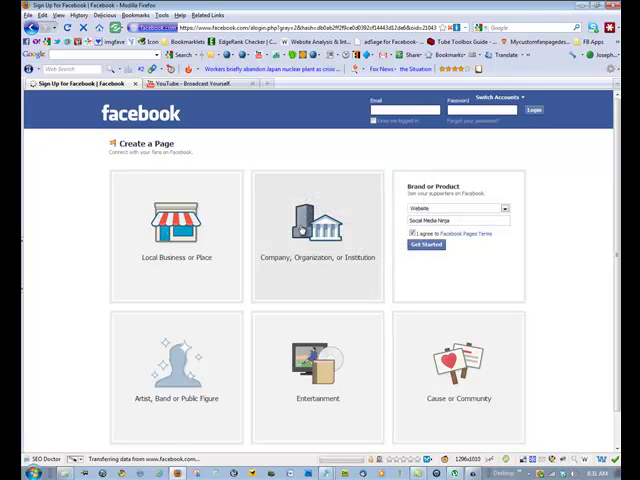
left_click(424, 244)
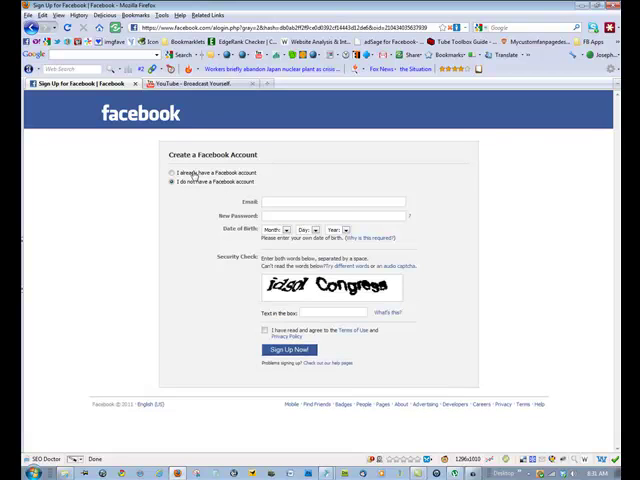
left_click(172, 172)
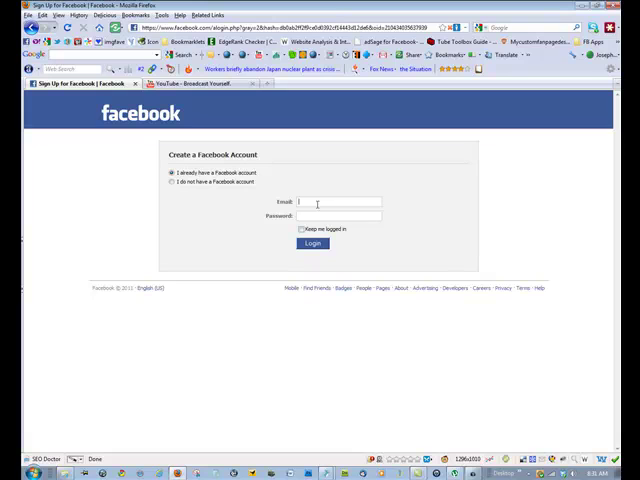
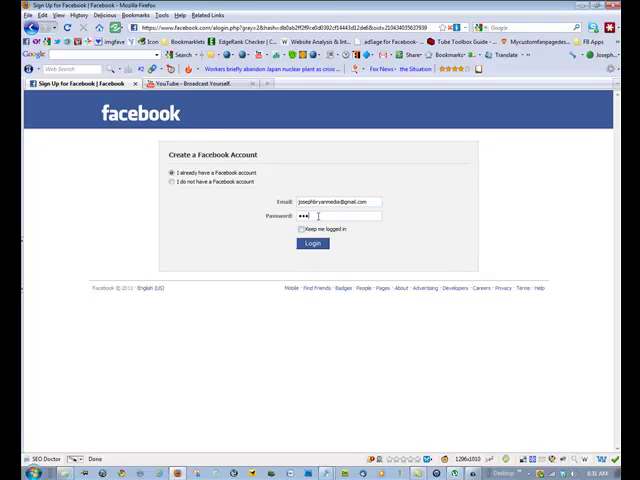
left_click(312, 244)
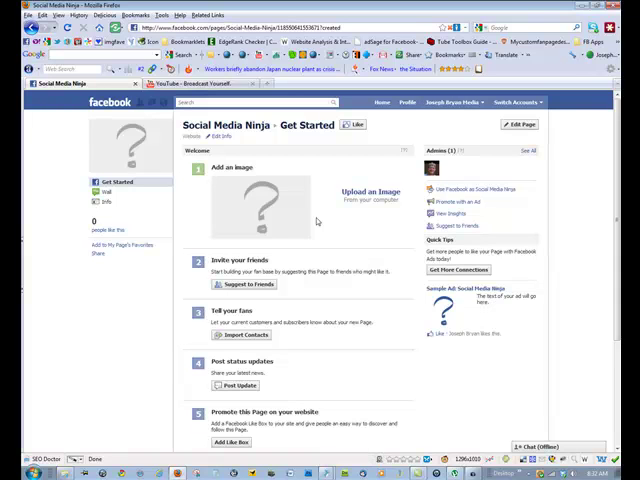
mouse_move(316, 222)
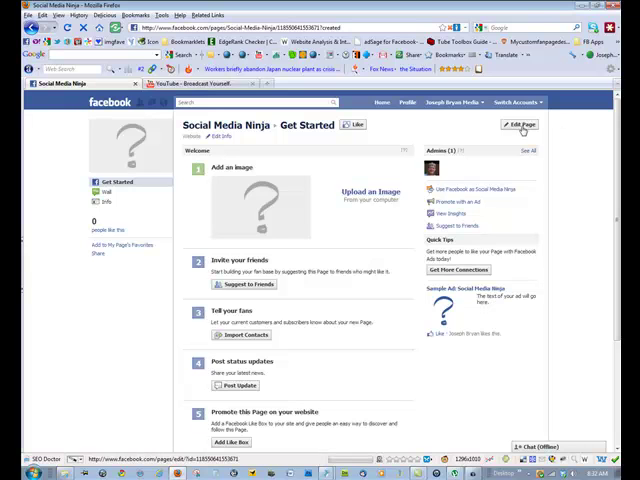
- Go to Edit Page to reach the Social Media Ninja page's settings
left_click(520, 124)
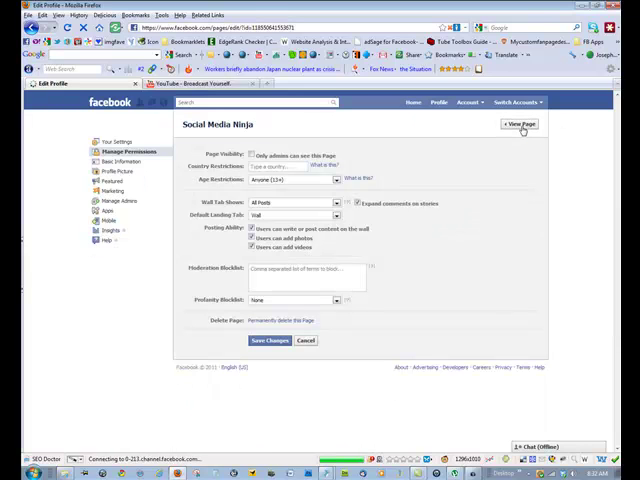
- Show the page's Apps list and add the Static FBML app
left_click(108, 212)
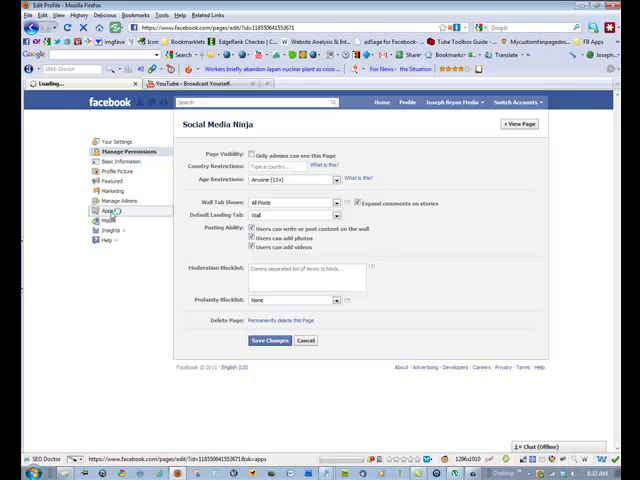
left_click(108, 212)
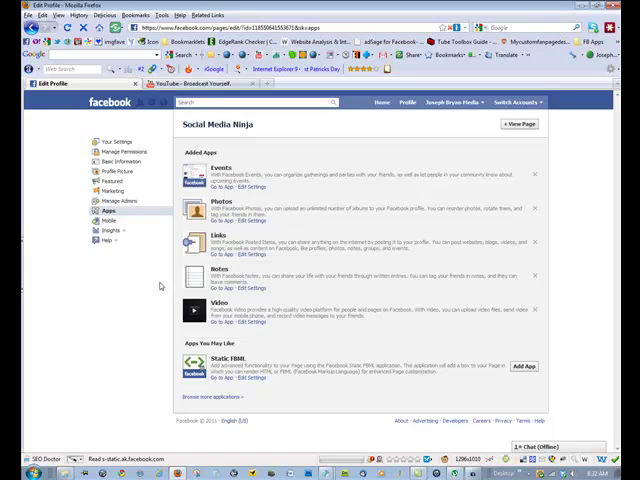
mouse_move(162, 286)
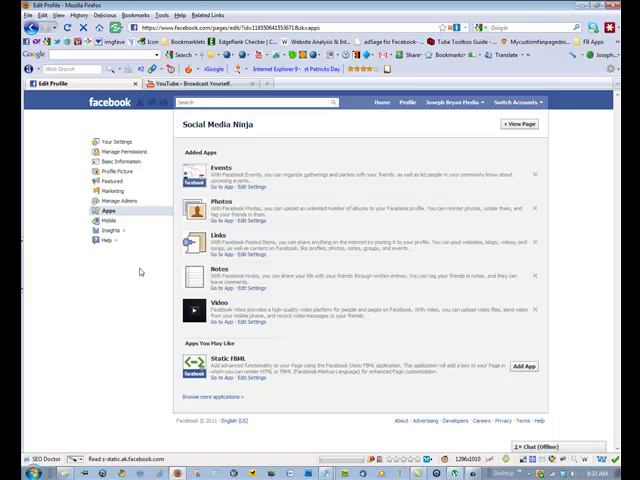
mouse_move(172, 272)
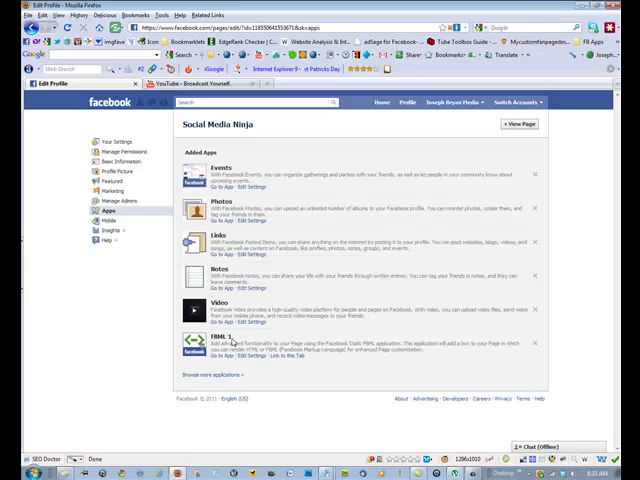
- Save a Static FBML box titled 'Welcome' with placeholder content text
left_click(220, 358)
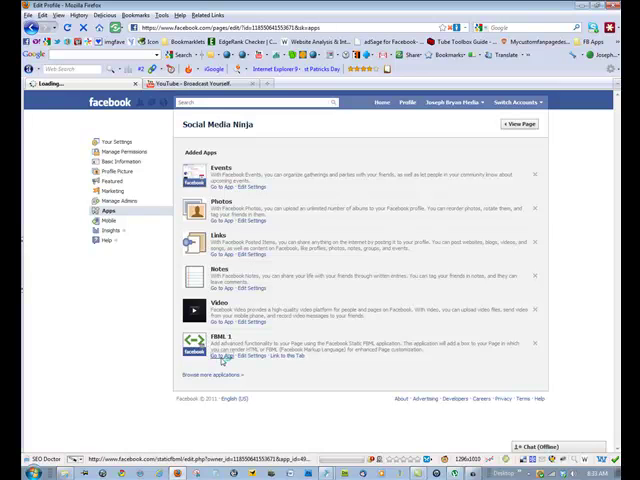
left_click(218, 356)
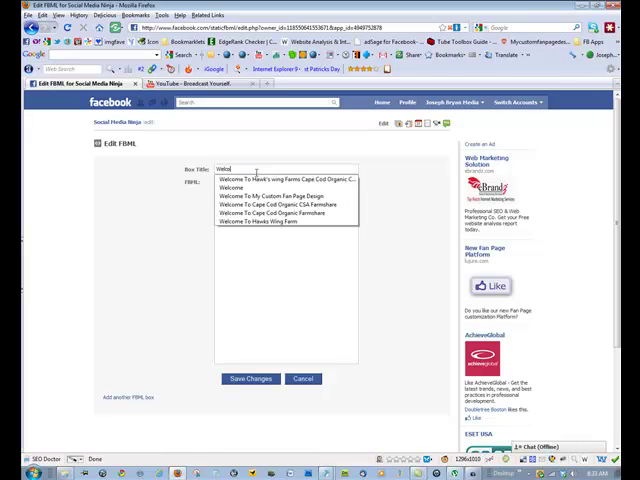
left_click(232, 188)
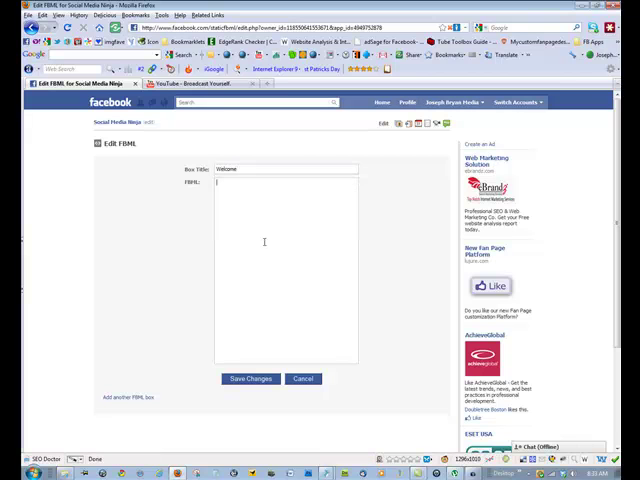
type("Content coming soon!")
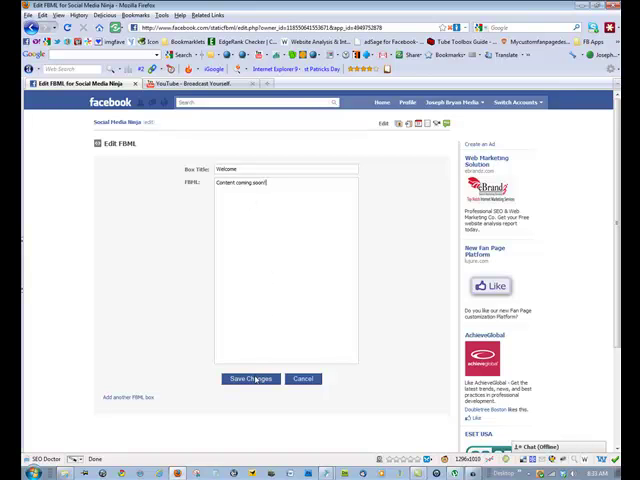
left_click(250, 380)
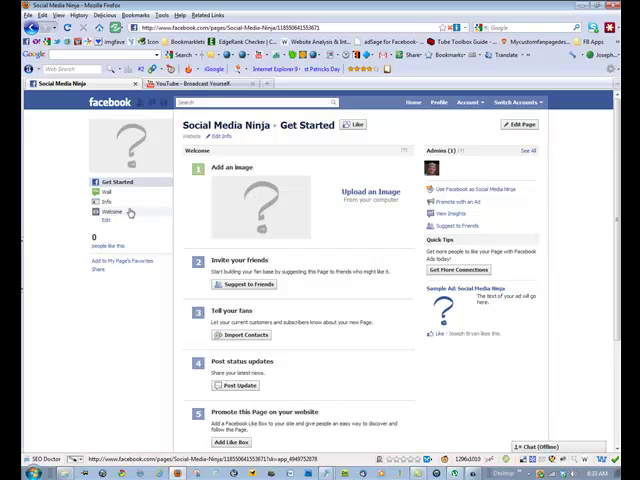
- View the page's new Welcome tab showing the placeholder content
left_click(108, 212)
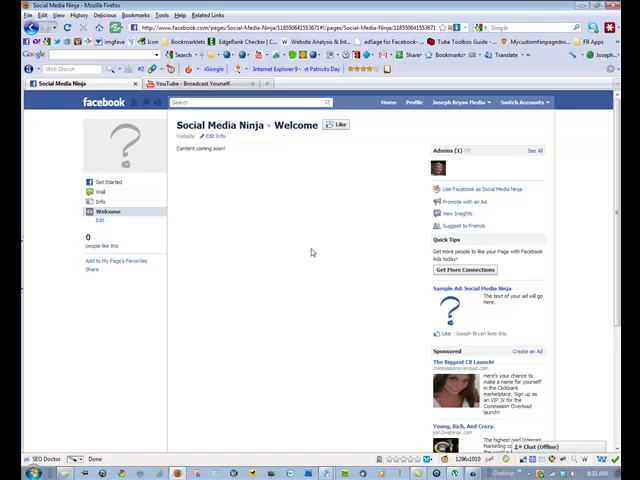
mouse_move(260, 170)
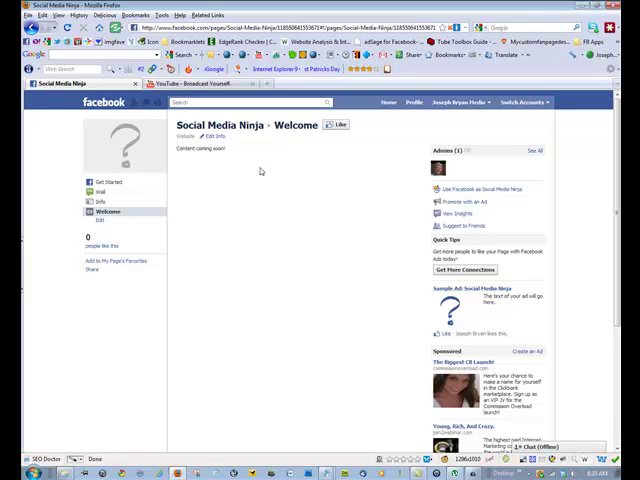
mouse_move(268, 212)
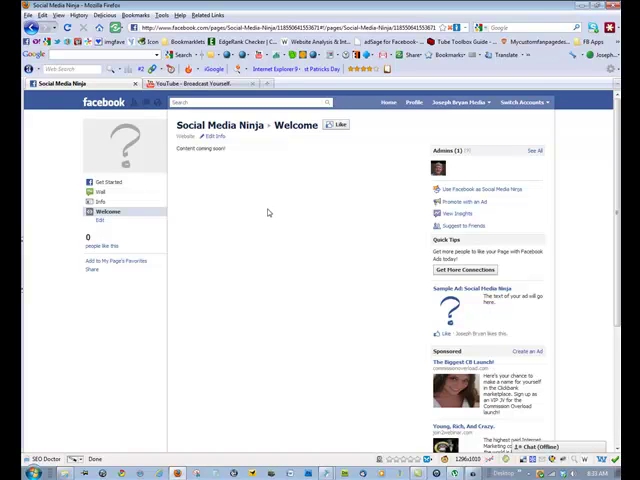